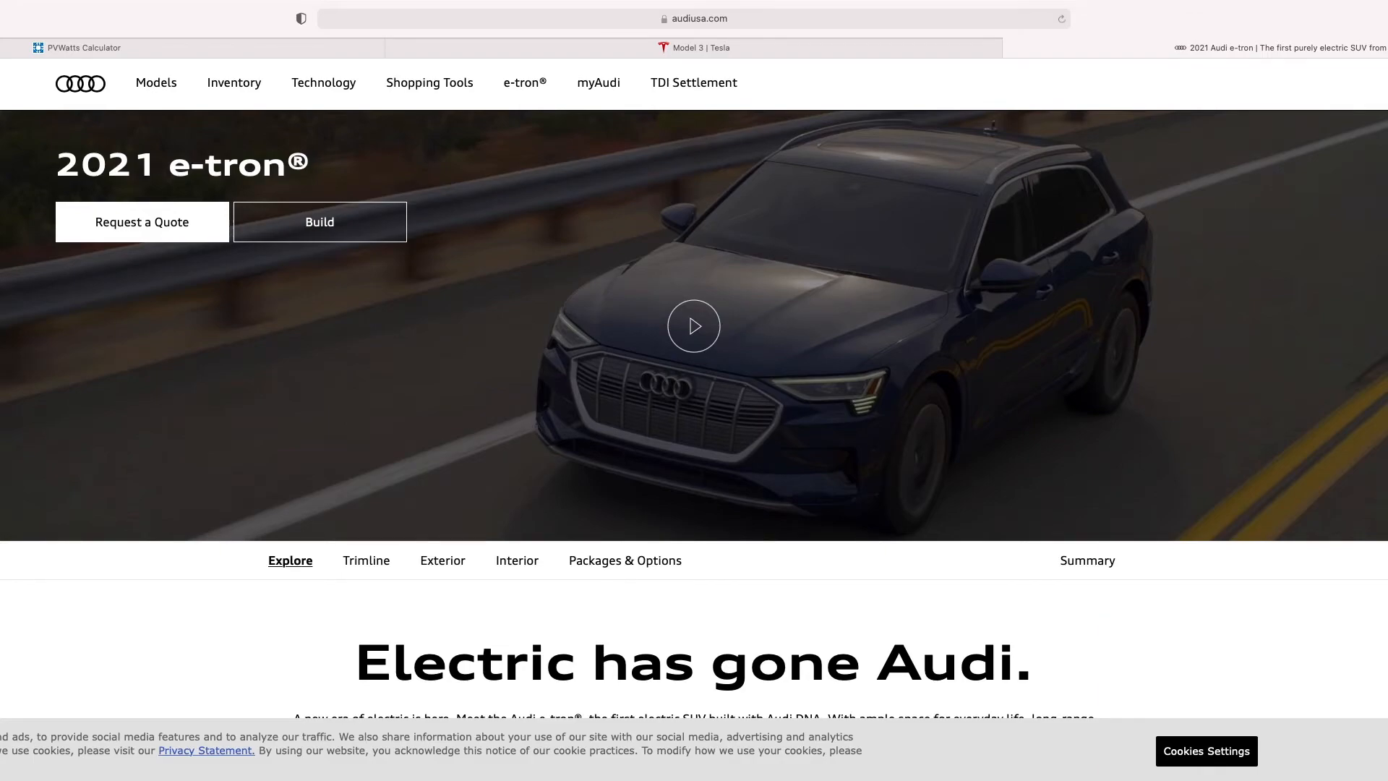
# Scroll down through the Audi 2021 e-tron page to review it
pyautogui.scroll(-3)
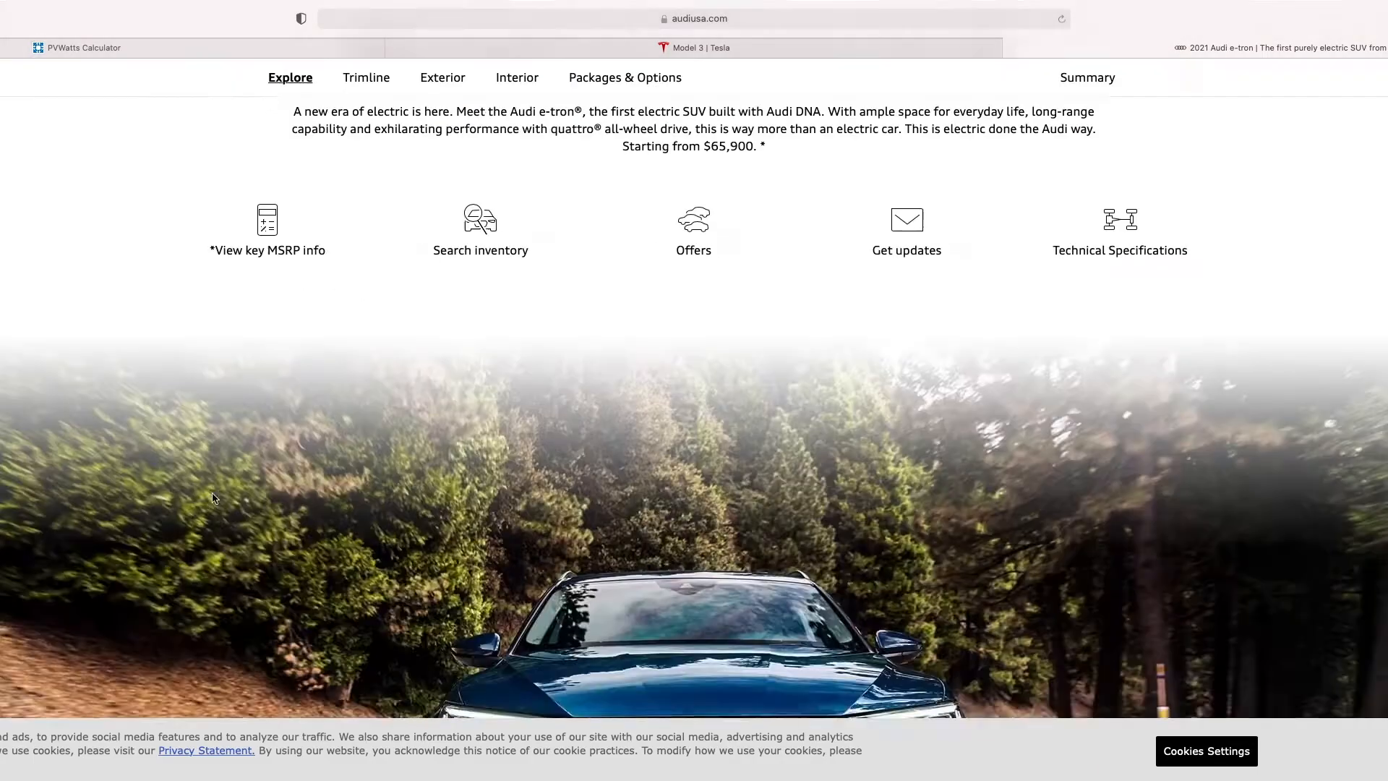
pyautogui.scroll(-3)
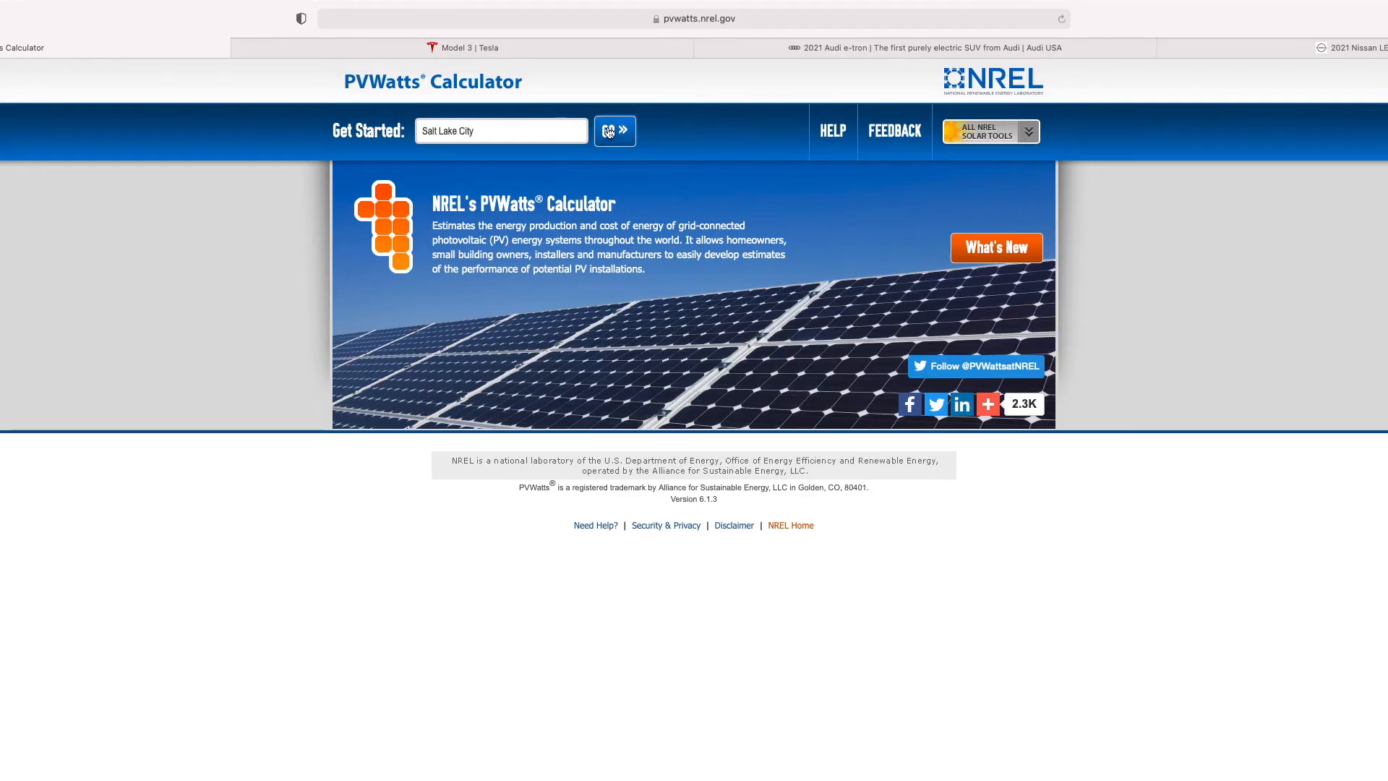
# Load Salt Lake City's solar data, then enter 340 kW DC system size with Standard modules
pyautogui.click(609, 131)
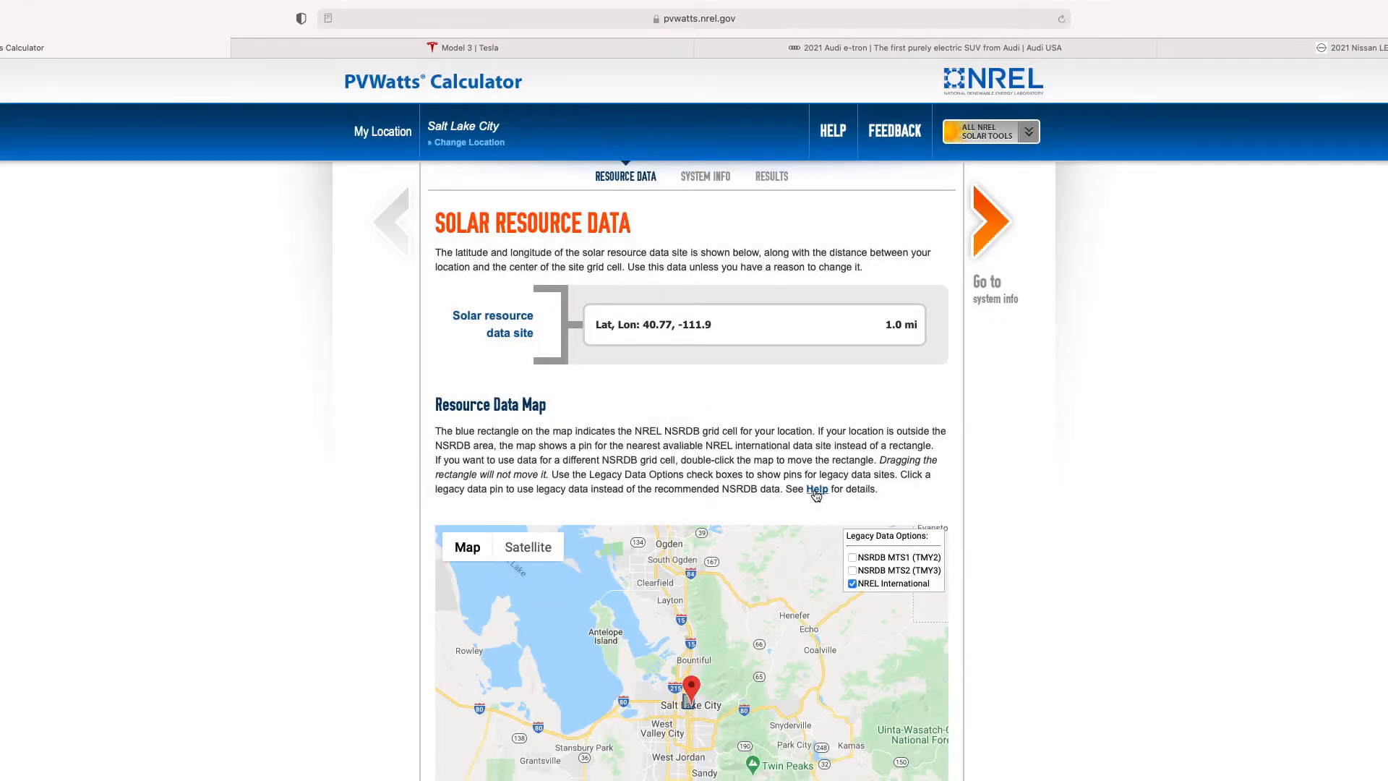
pyautogui.click(703, 176)
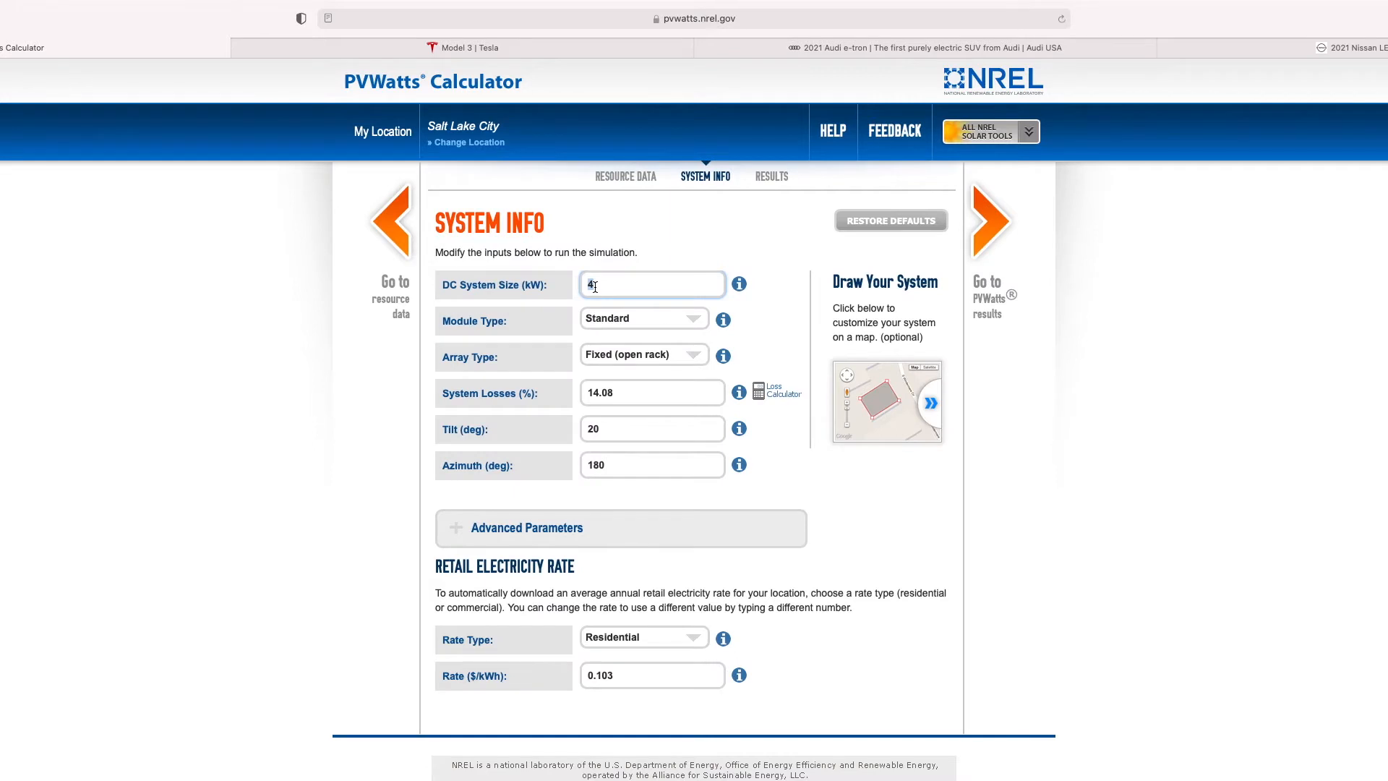
pyautogui.write('340')
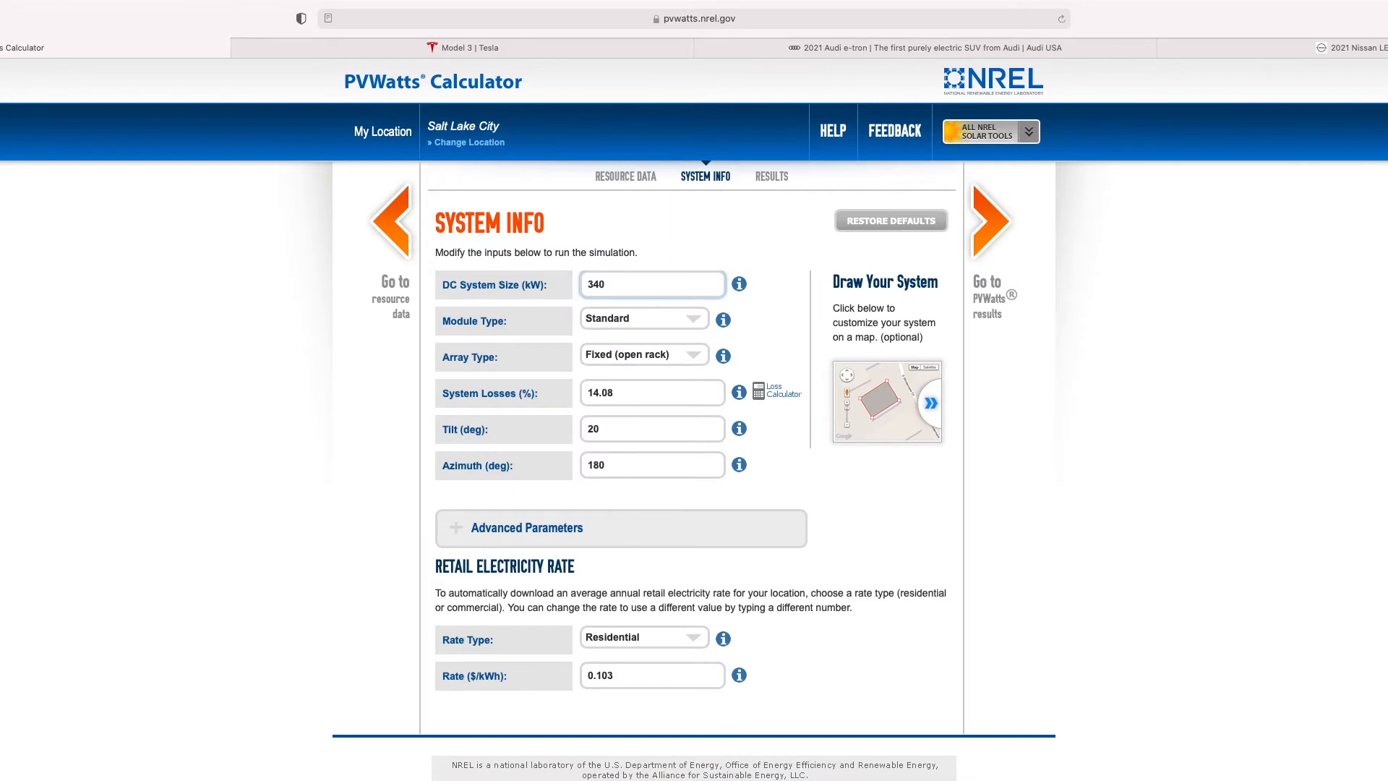
pyautogui.click(643, 318)
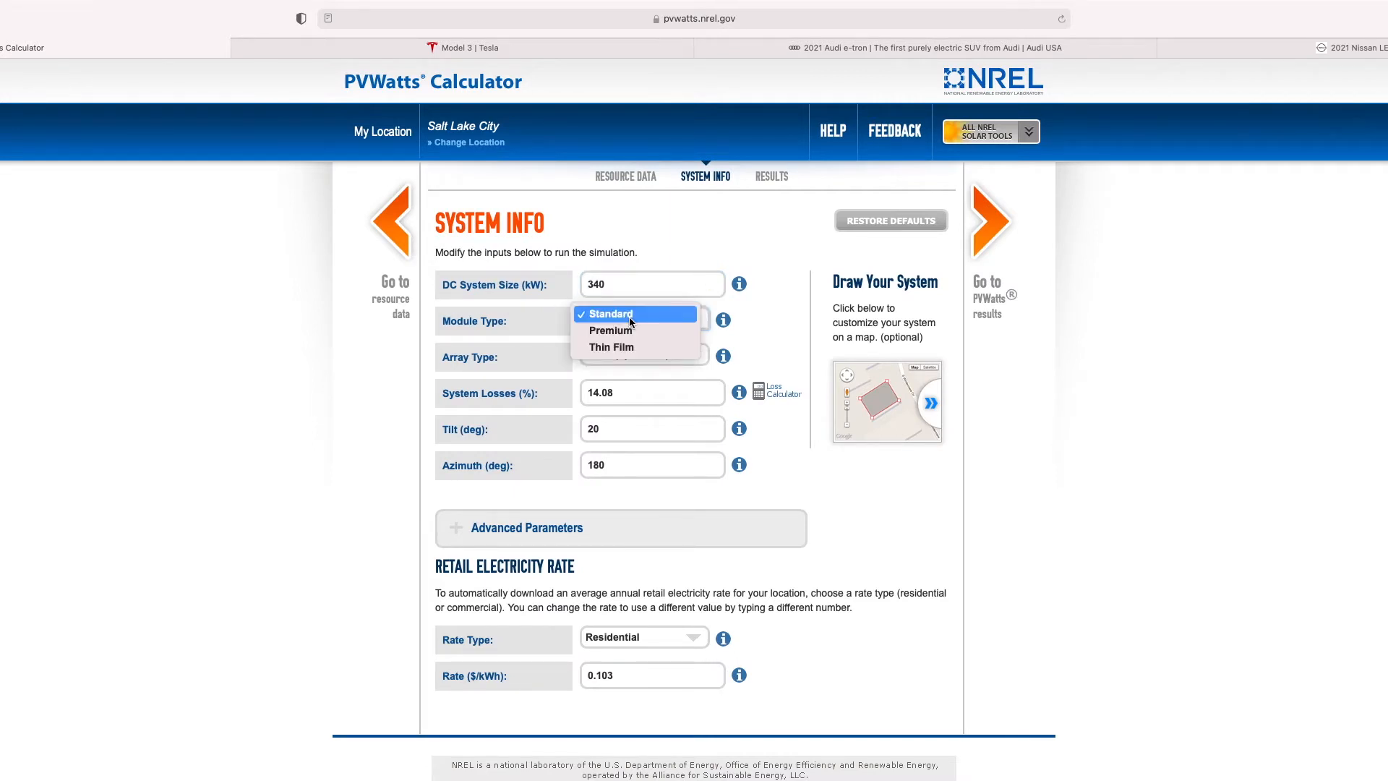
pyautogui.click(609, 314)
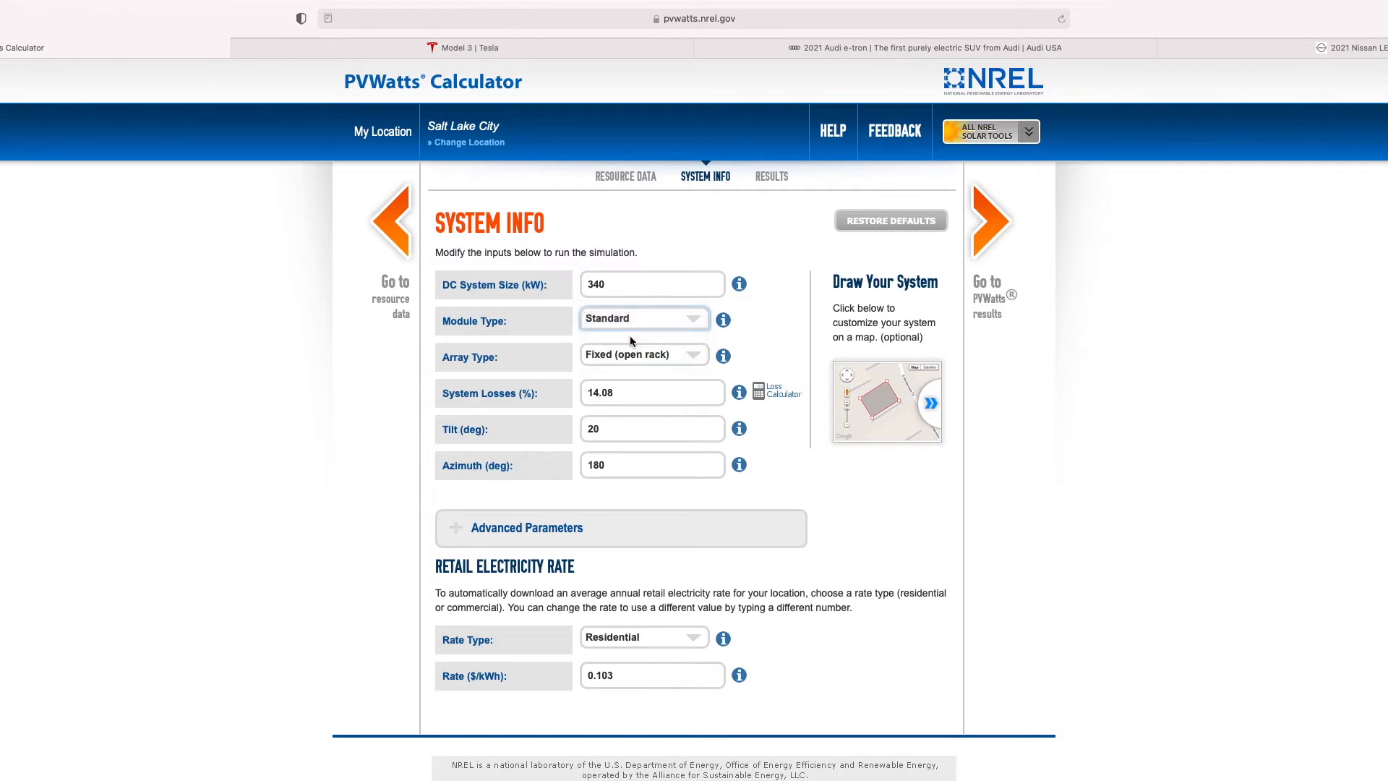